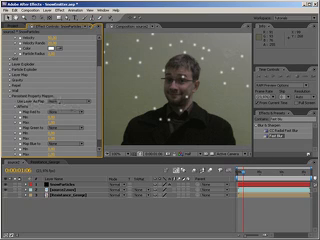
# Step: Reveal the option list for a particle effect parameter in Effect Controls
pyautogui.click(60, 96)
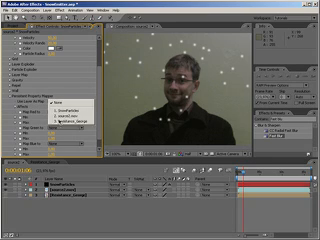